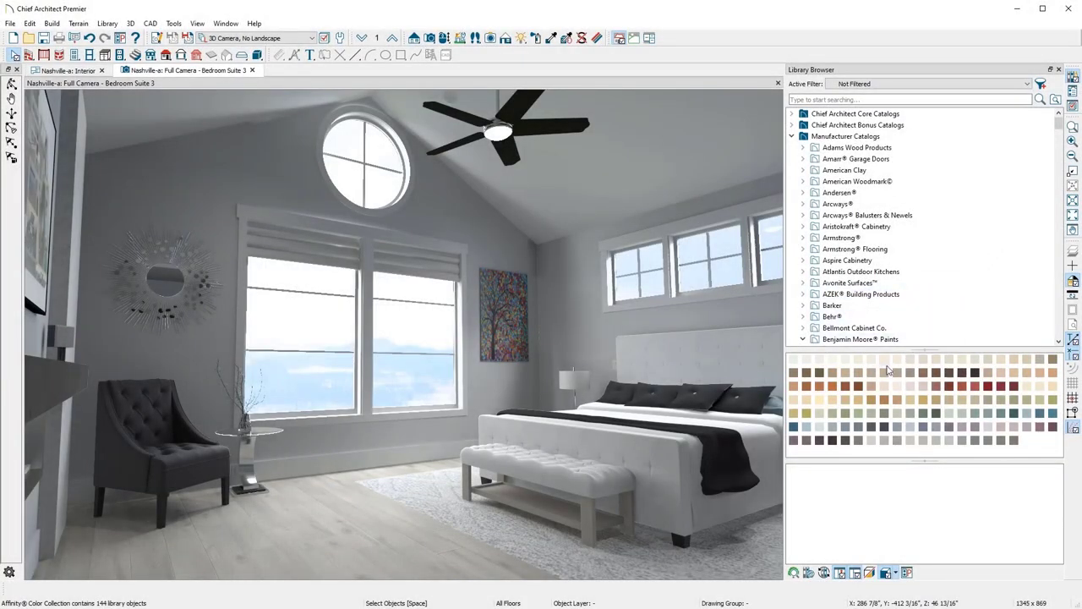
Open the 'flooring options.jpg' reference photo beside the bedroom render.
click(816, 427)
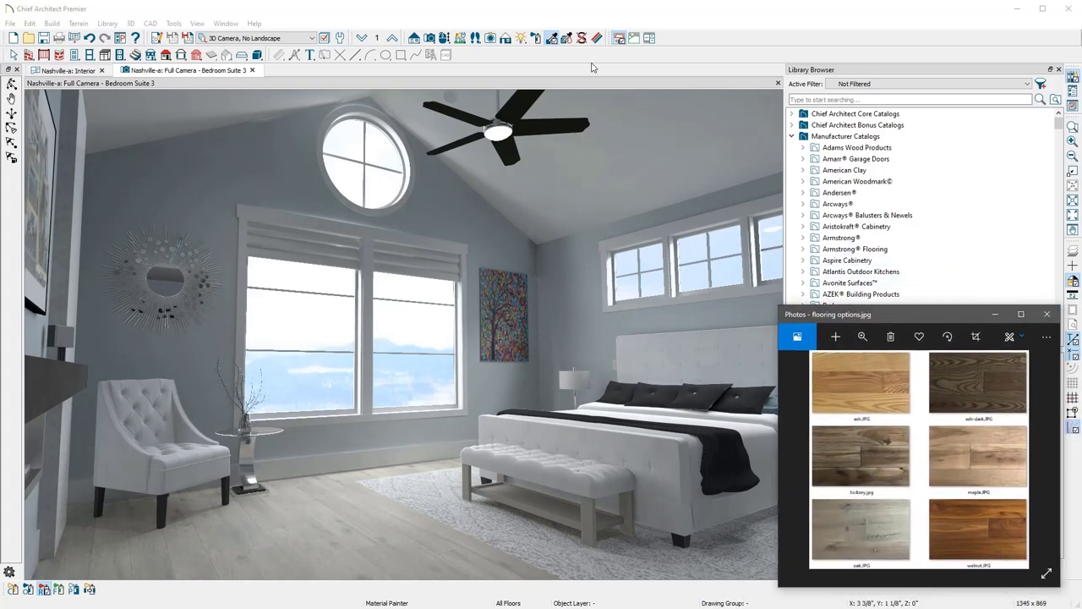
Tint the White Oak 8" Engineered floor texture with dark brown eyedropped from the ash-dark photo.
click(550, 37)
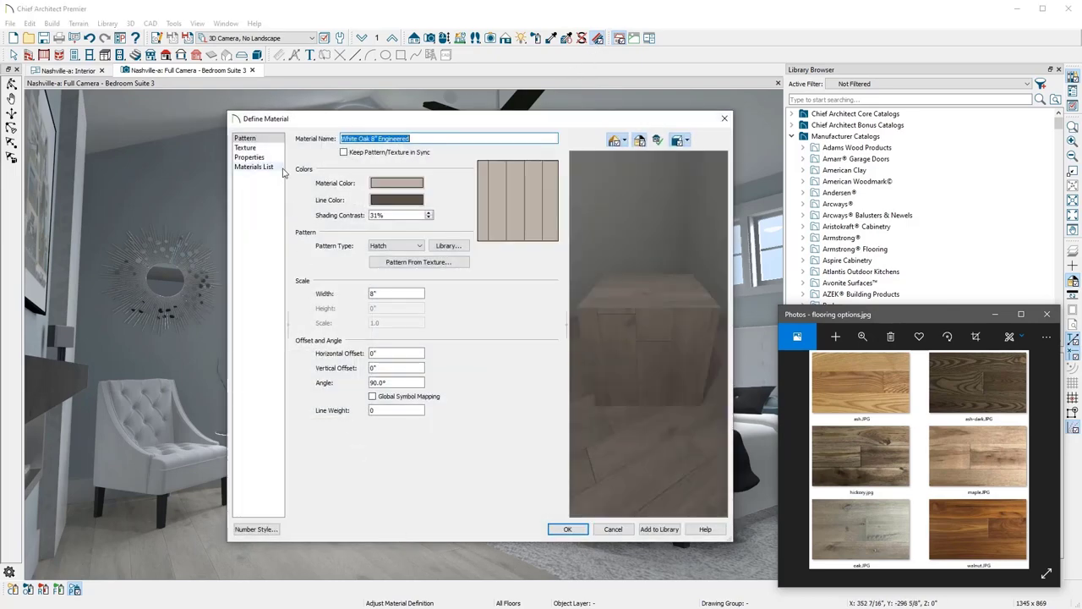
click(245, 147)
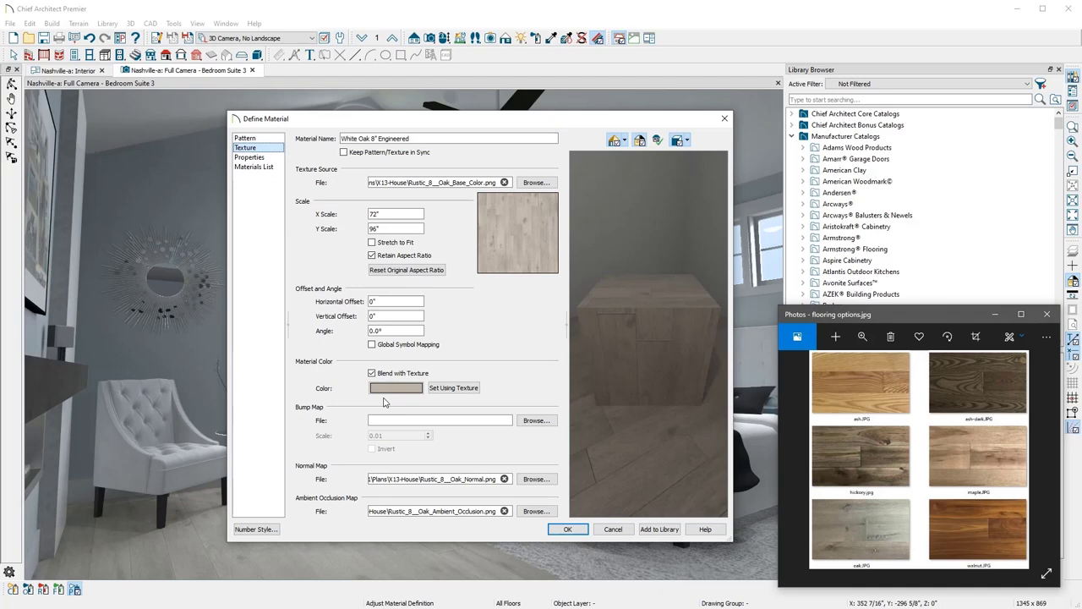
click(395, 388)
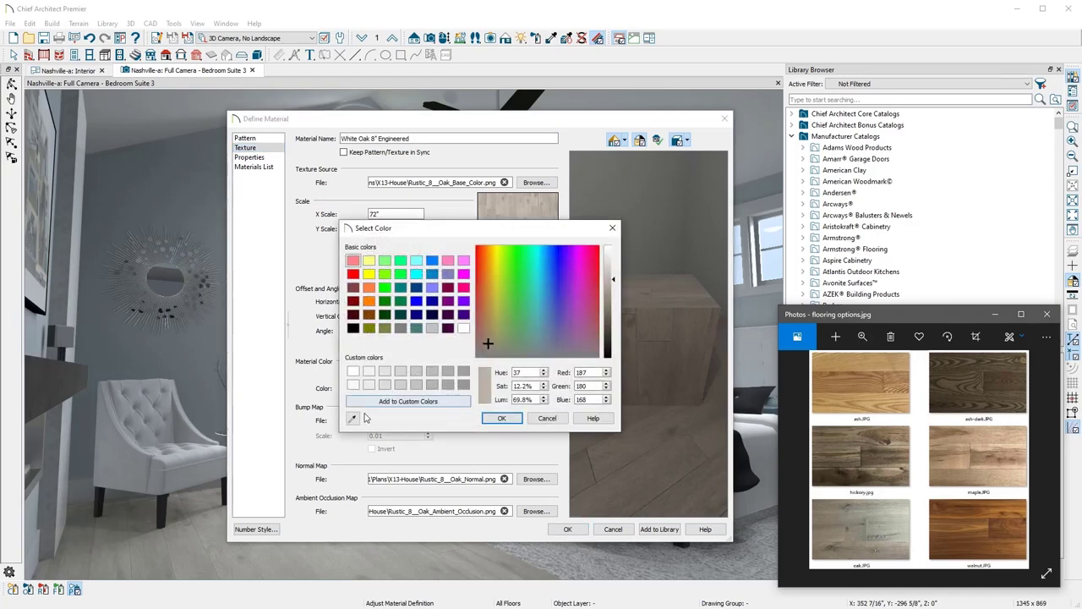
click(503, 248)
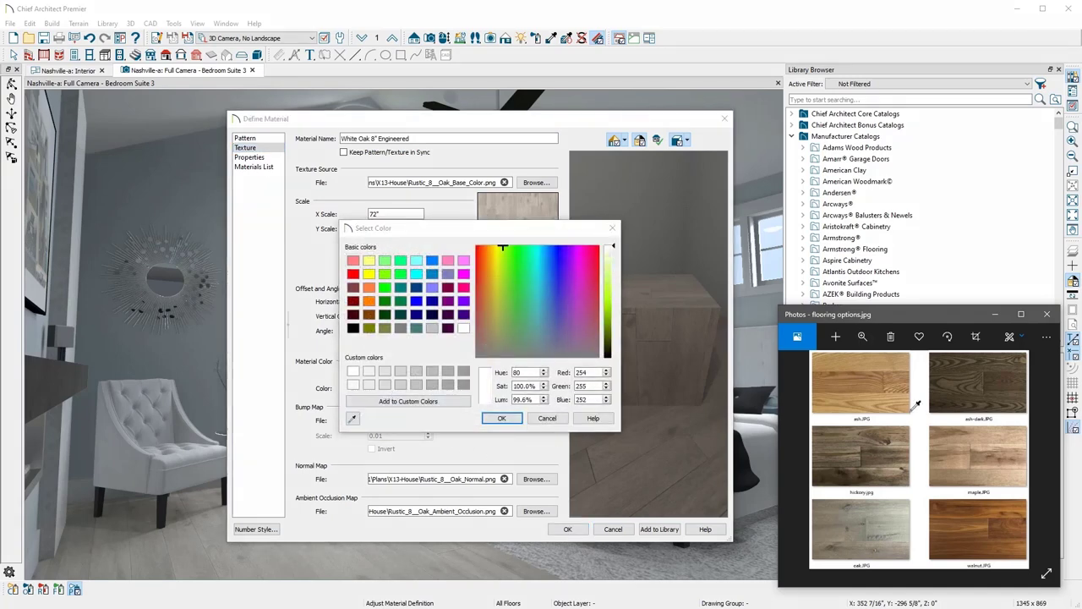
click(487, 330)
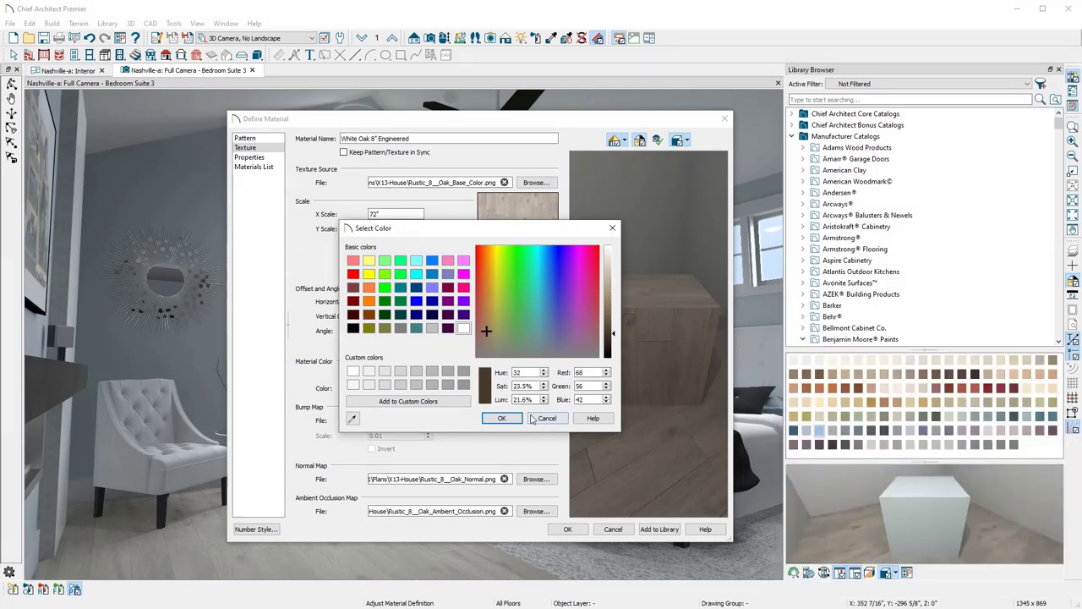
click(502, 418)
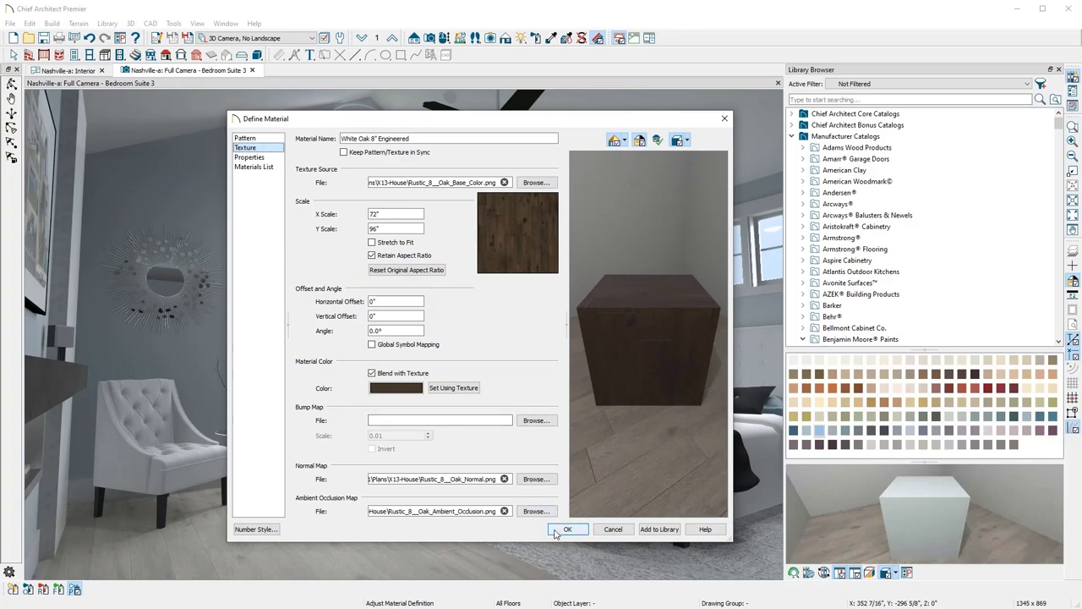
Accept the darkened floor material in Define Material.
click(567, 528)
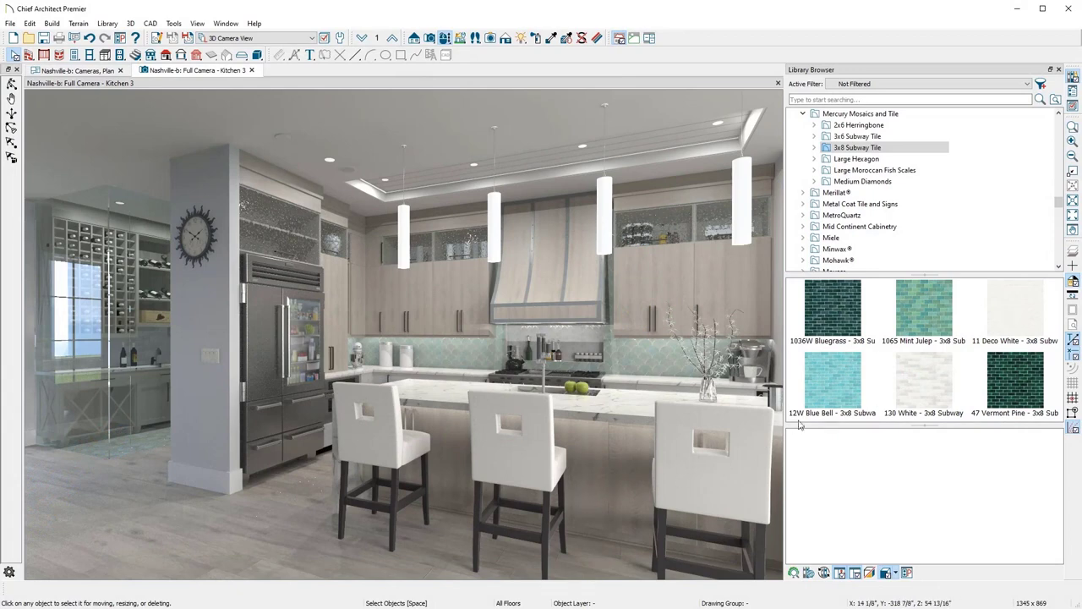
Switch to the empty Bedroom Suite 3 camera view.
click(832, 382)
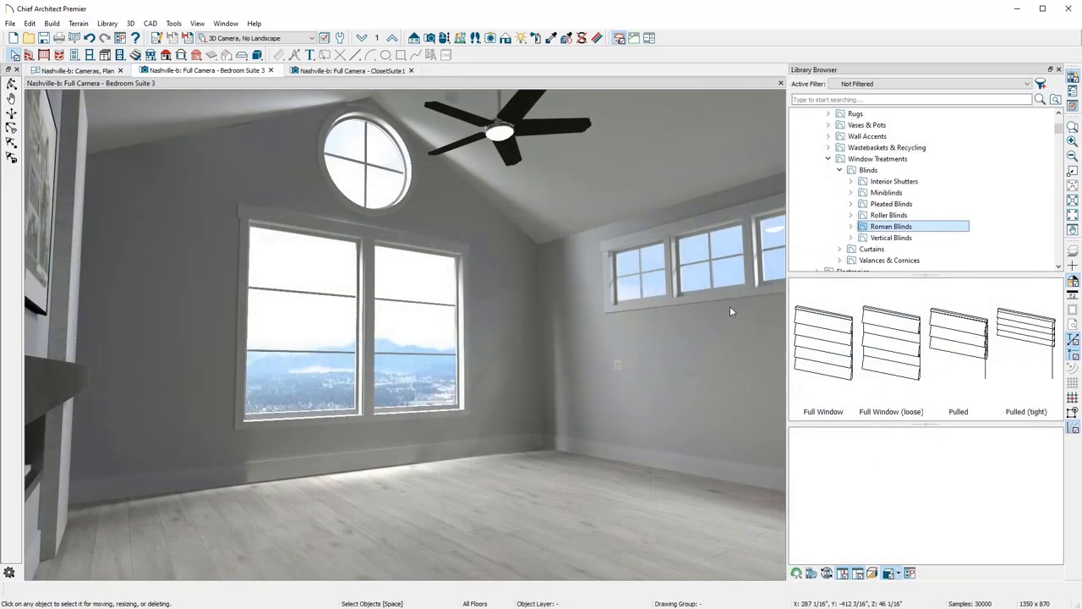
Hang Pulled Roman blinds on the large windows, browse Fiber sheers, then open Room Specification.
click(958, 343)
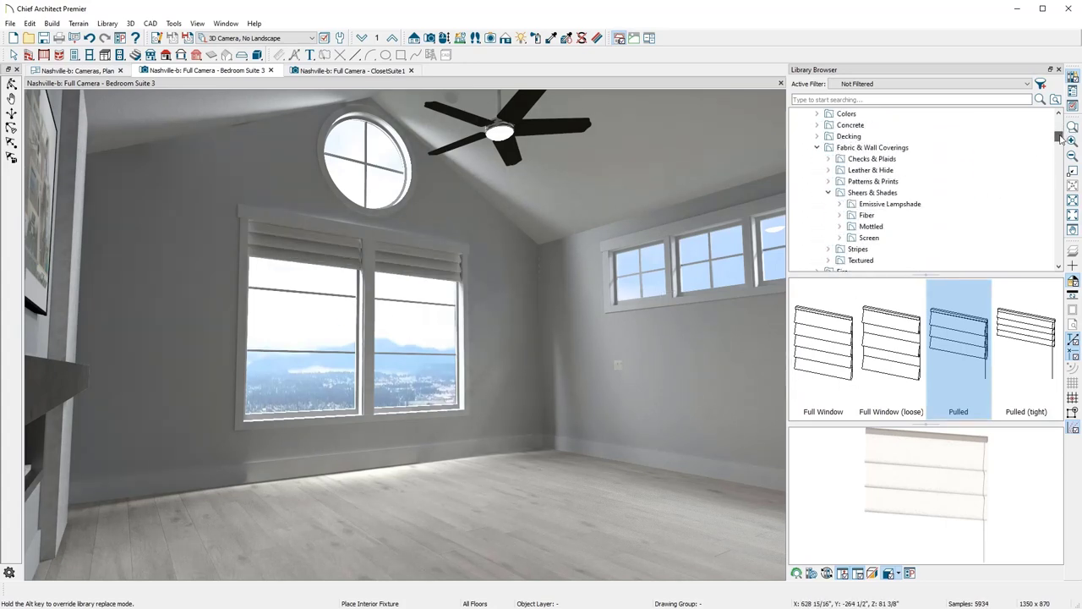
click(866, 214)
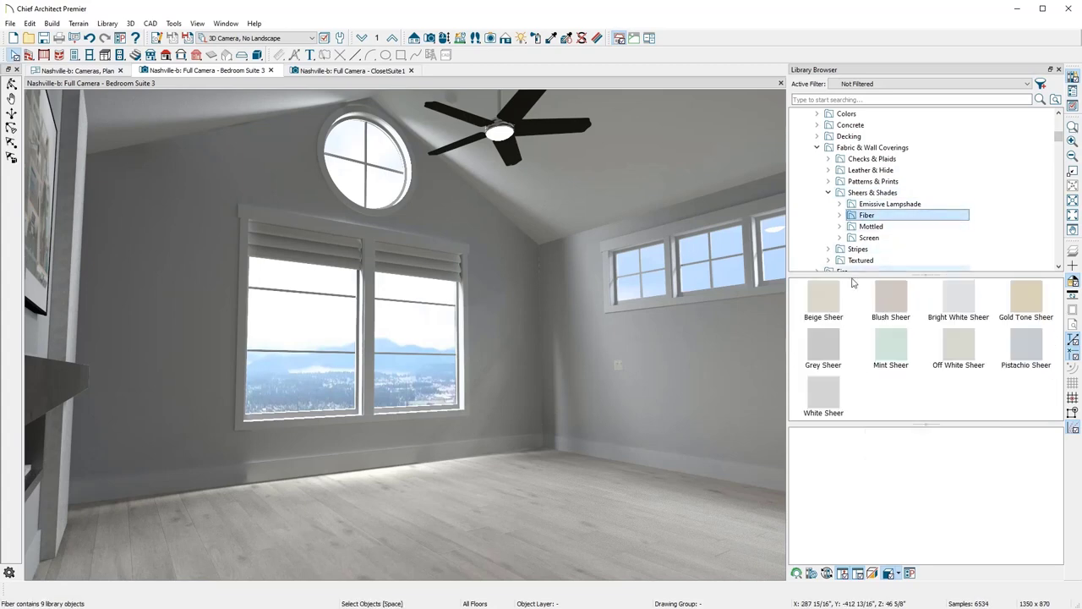
click(823, 297)
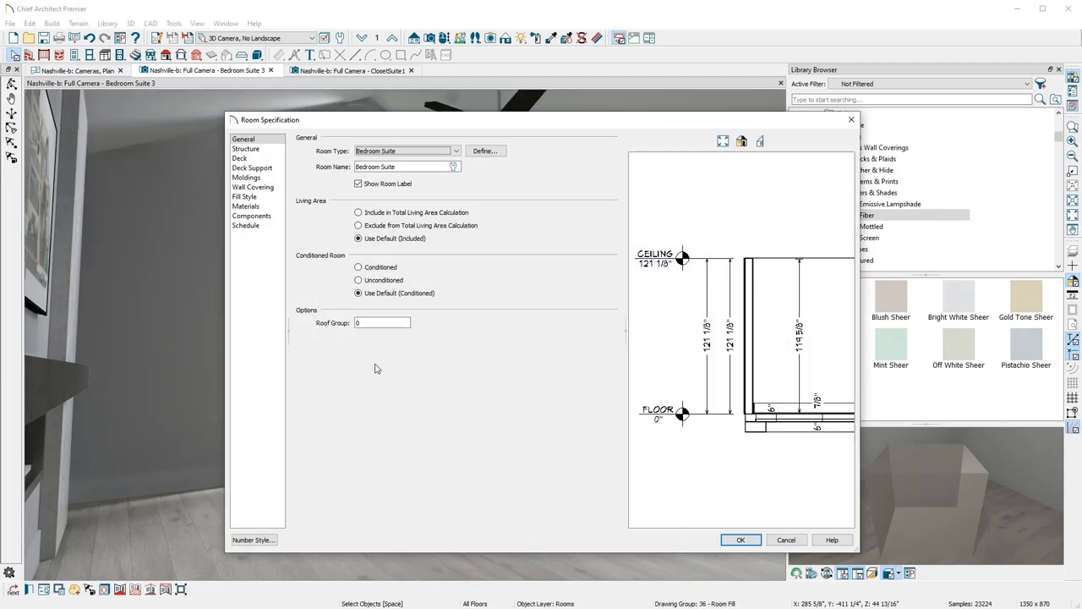
Add a Shiplap - Flat Finish wall covering 42" high to the bedroom walls.
click(253, 187)
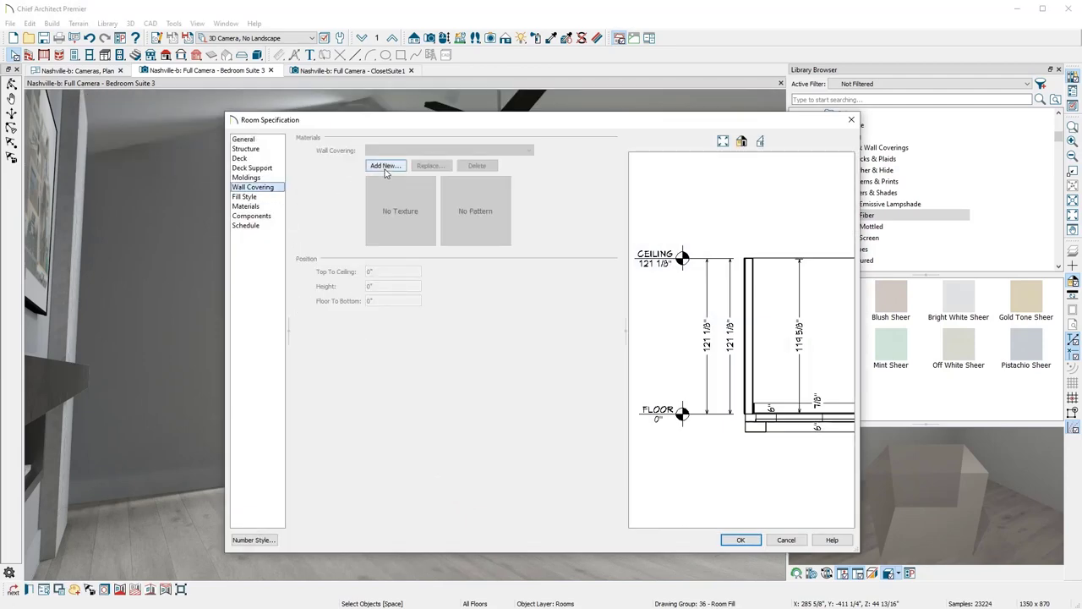
click(385, 165)
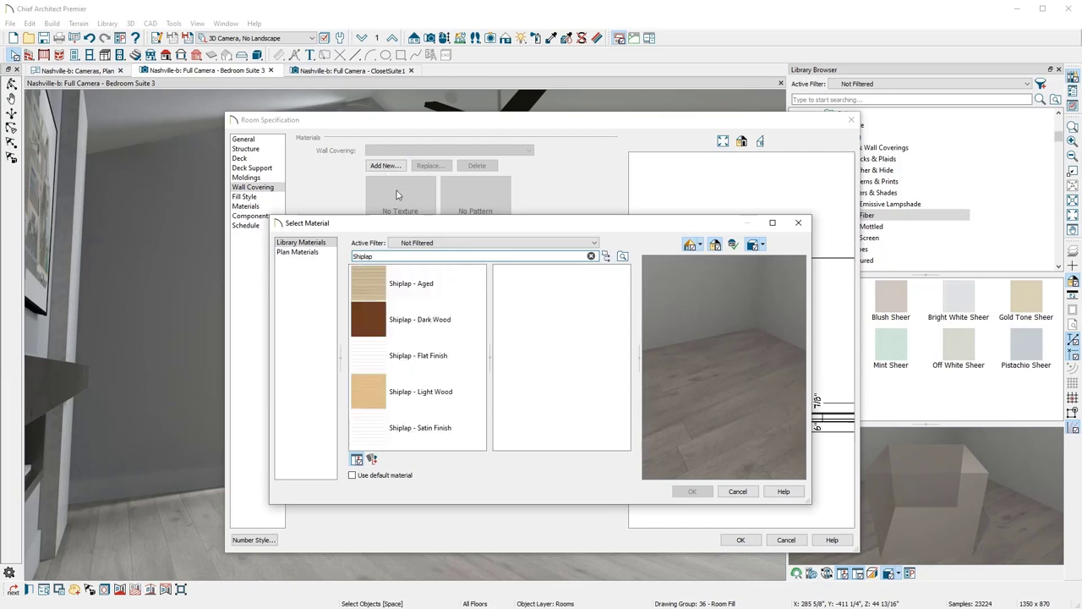
click(418, 356)
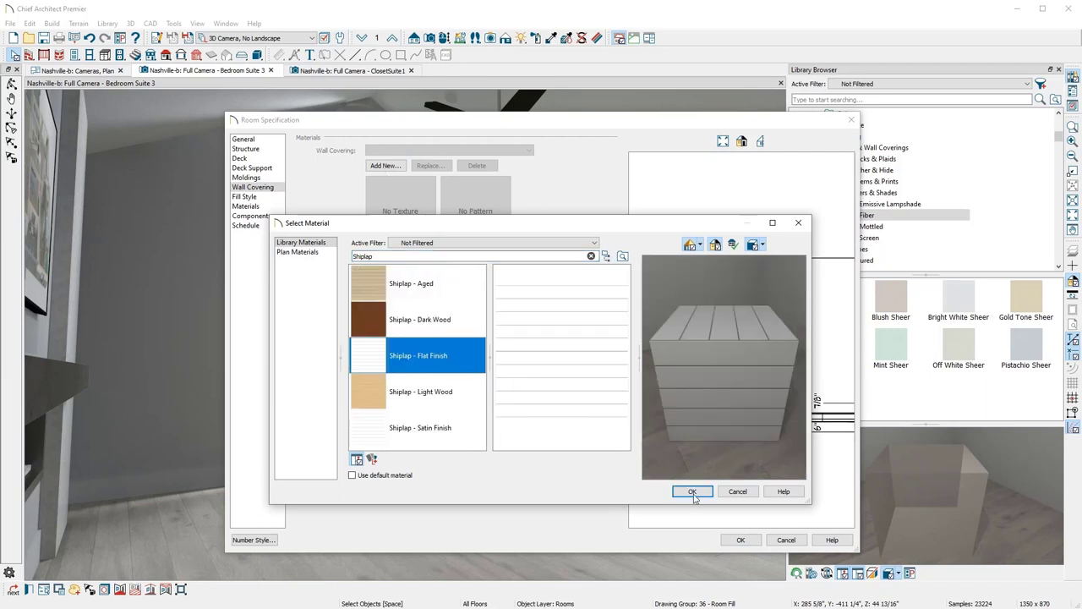
click(692, 492)
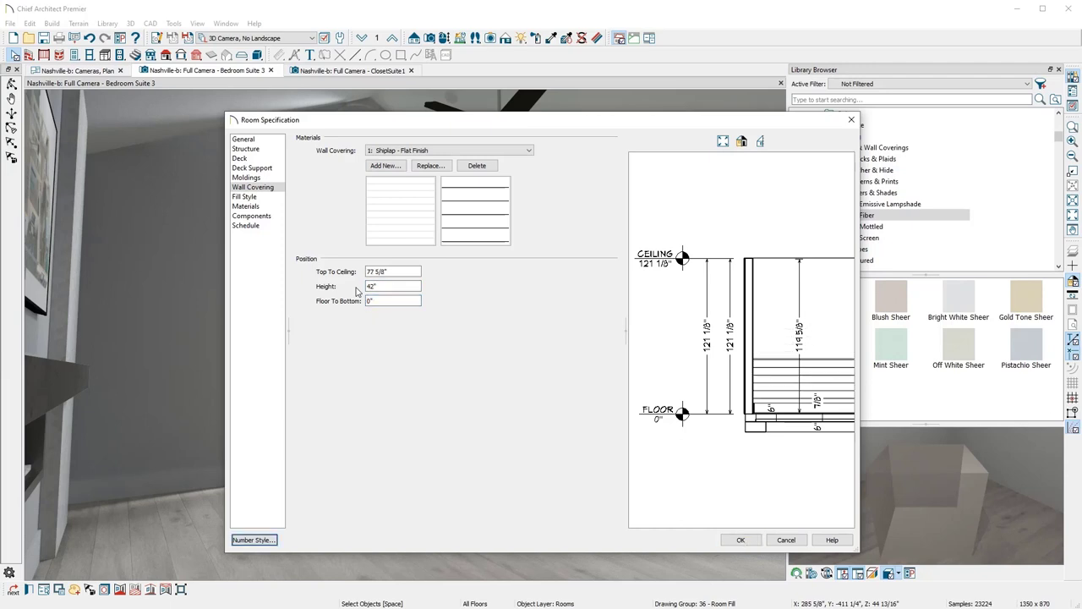
click(741, 539)
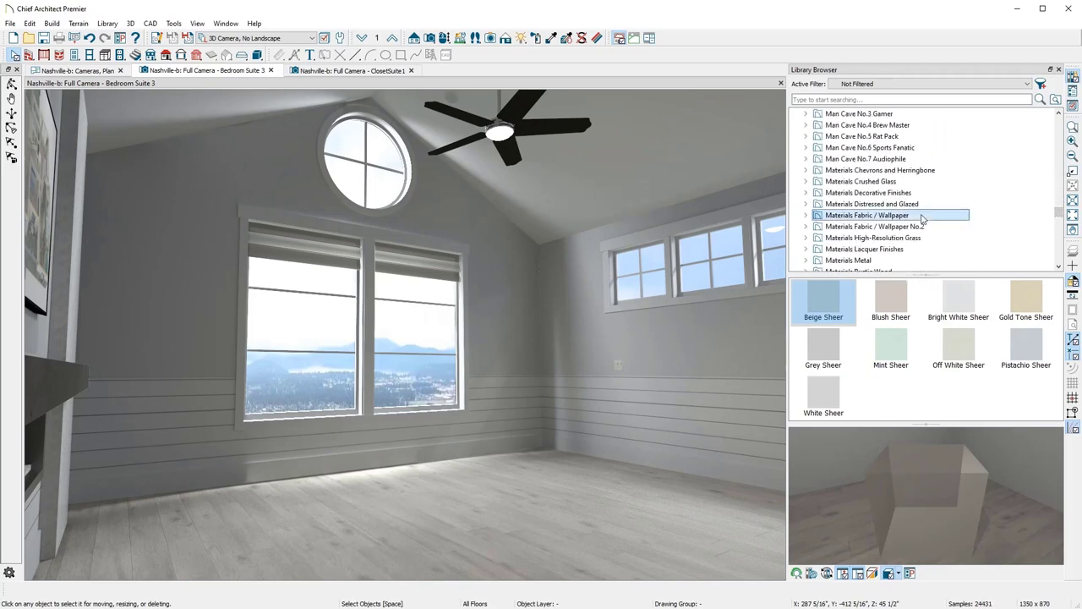
Paint the lower bedroom walls with Diamond - Dusk wallpaper.
click(875, 226)
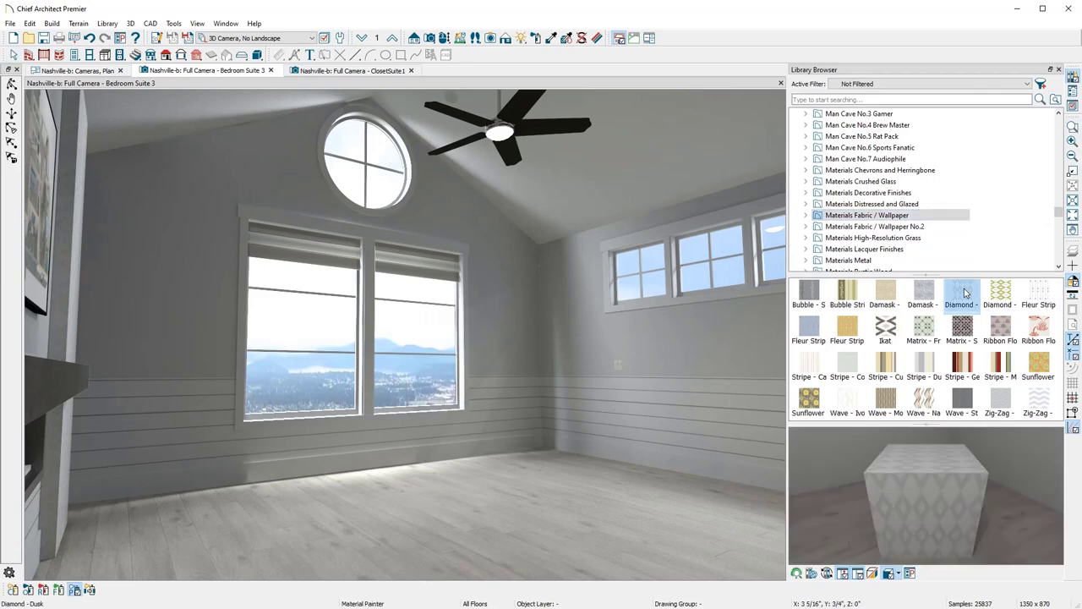
click(759, 398)
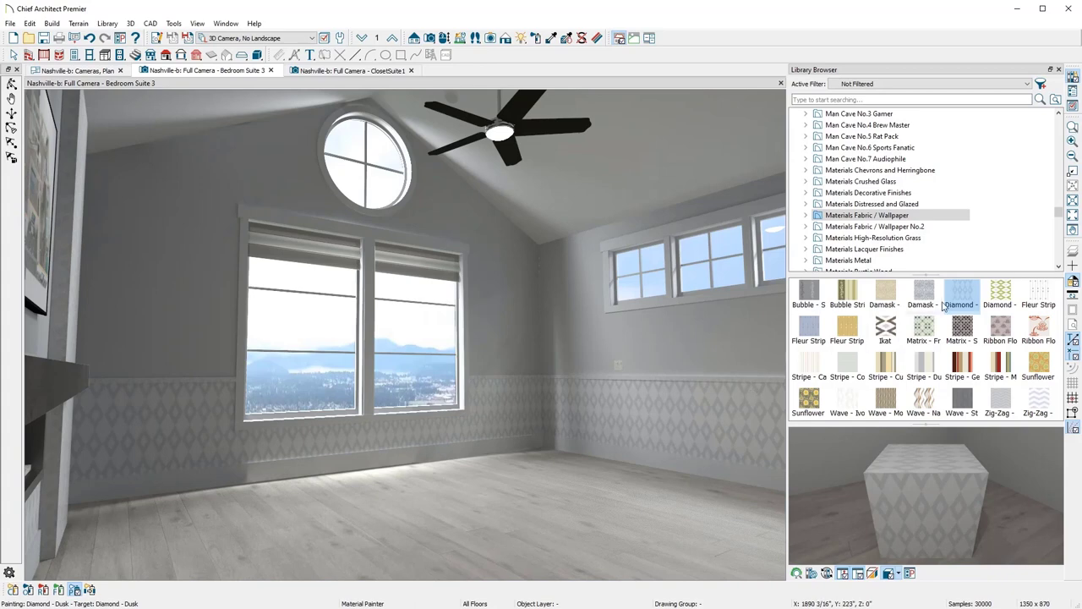
scroll(down, 3)
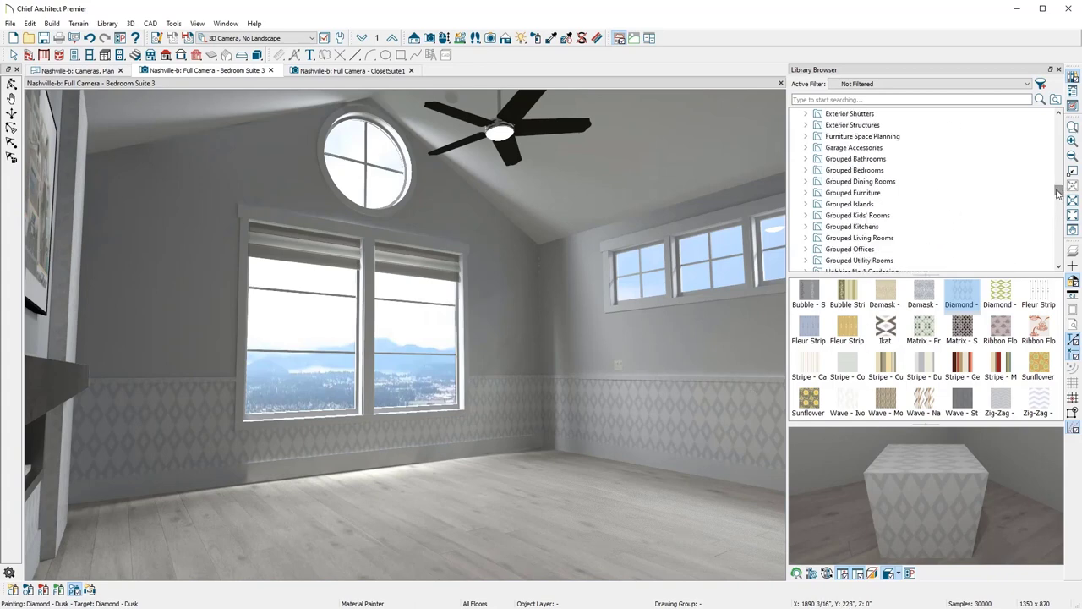
Preview grouped bathroom, dining, kitchen island, kids', living and utility layouts, then open Nashville Furnishings.
click(856, 159)
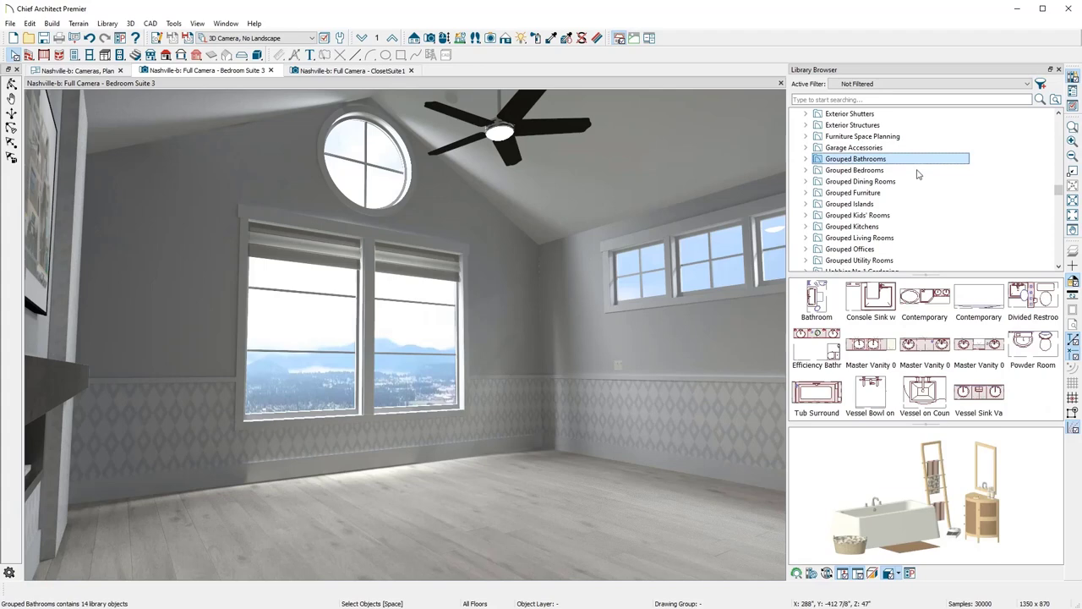
click(860, 181)
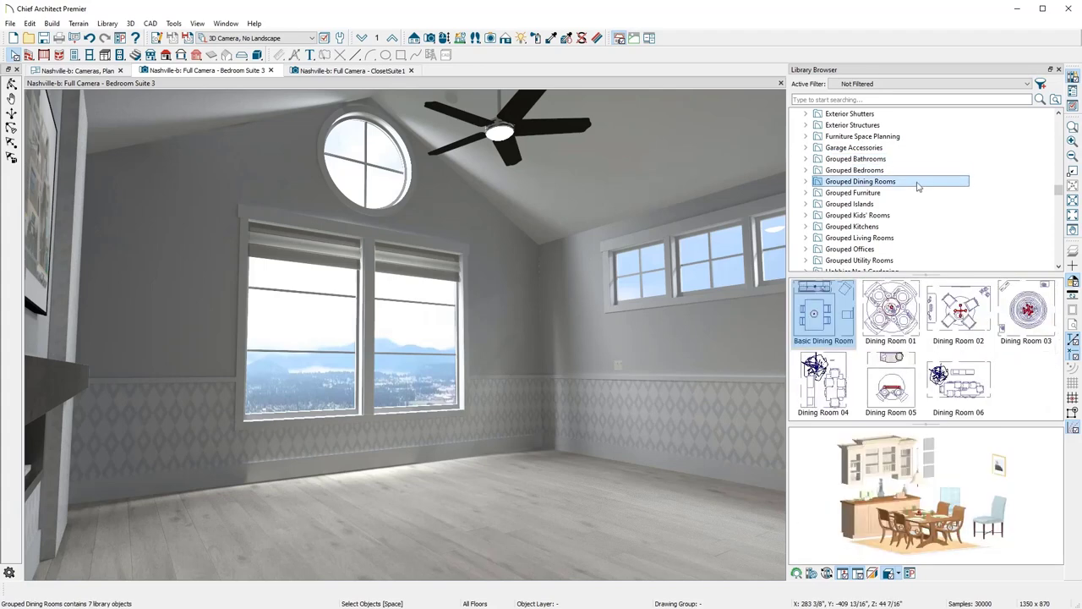
click(850, 203)
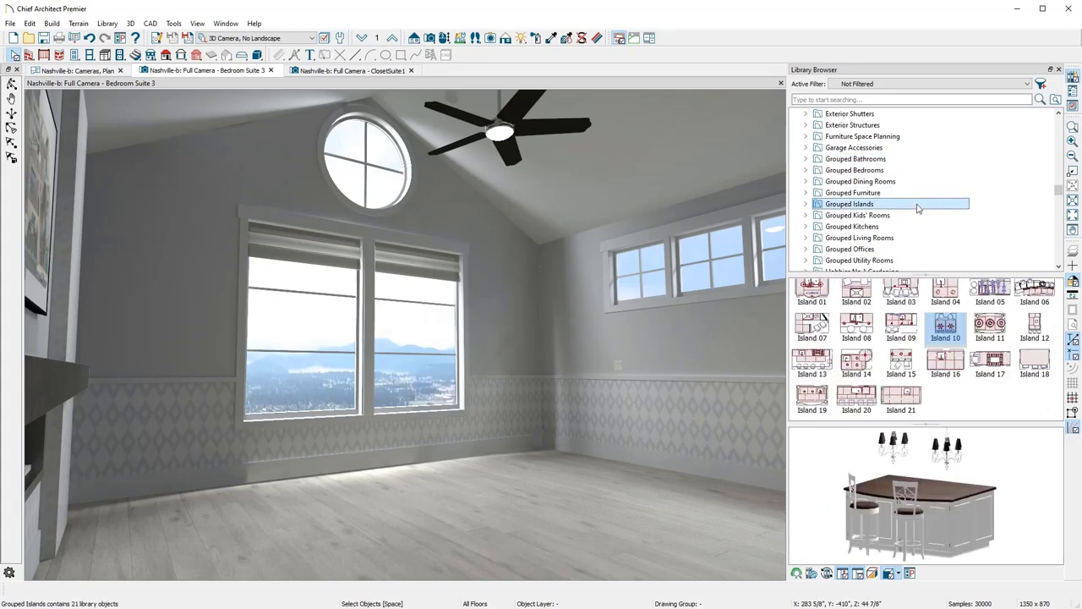
click(856, 214)
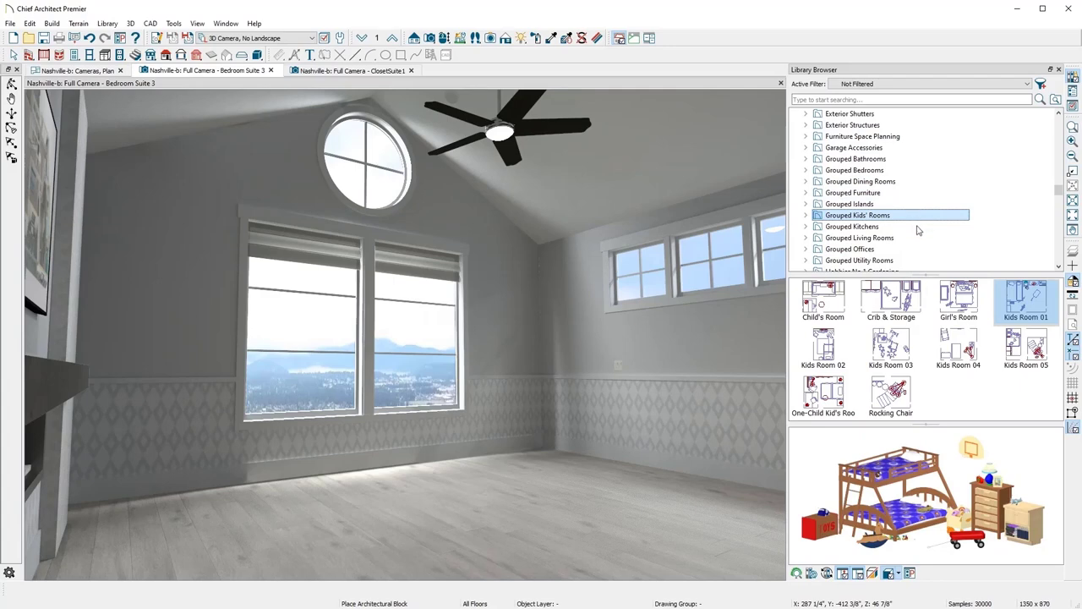
click(859, 237)
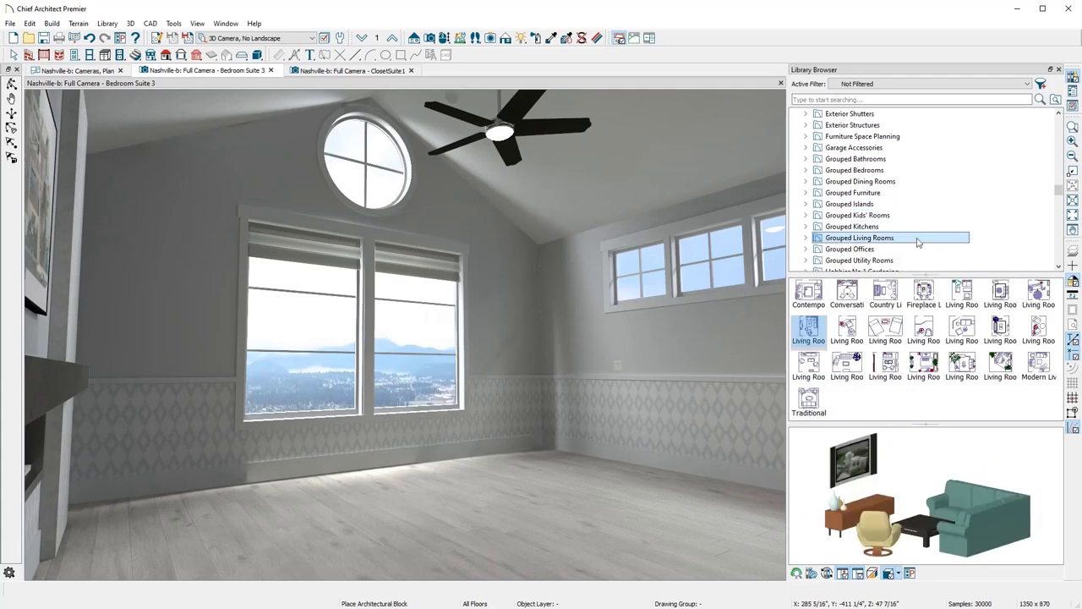
click(859, 260)
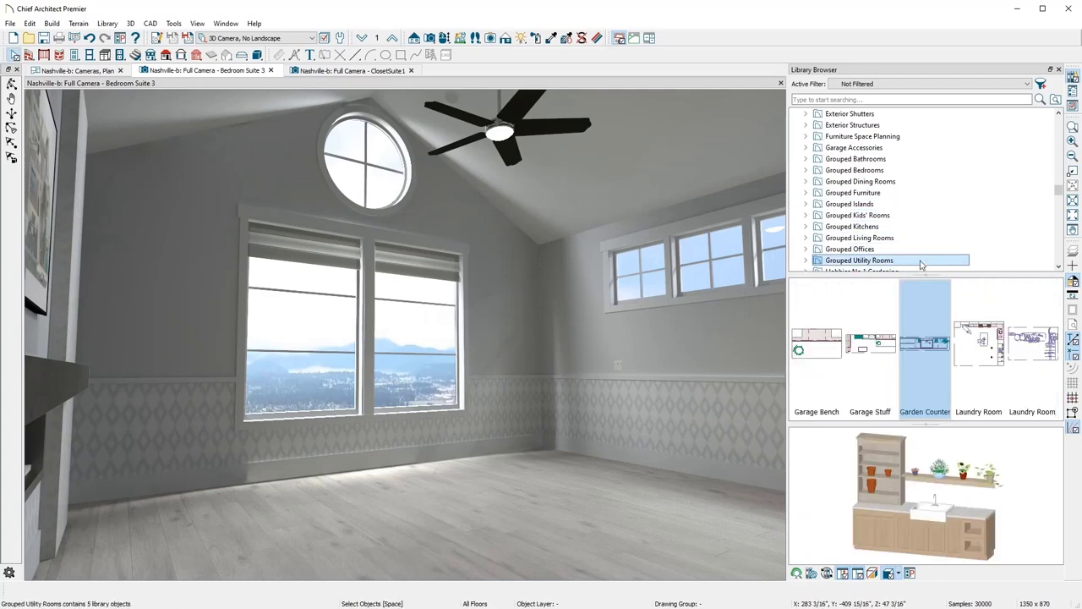
click(924, 343)
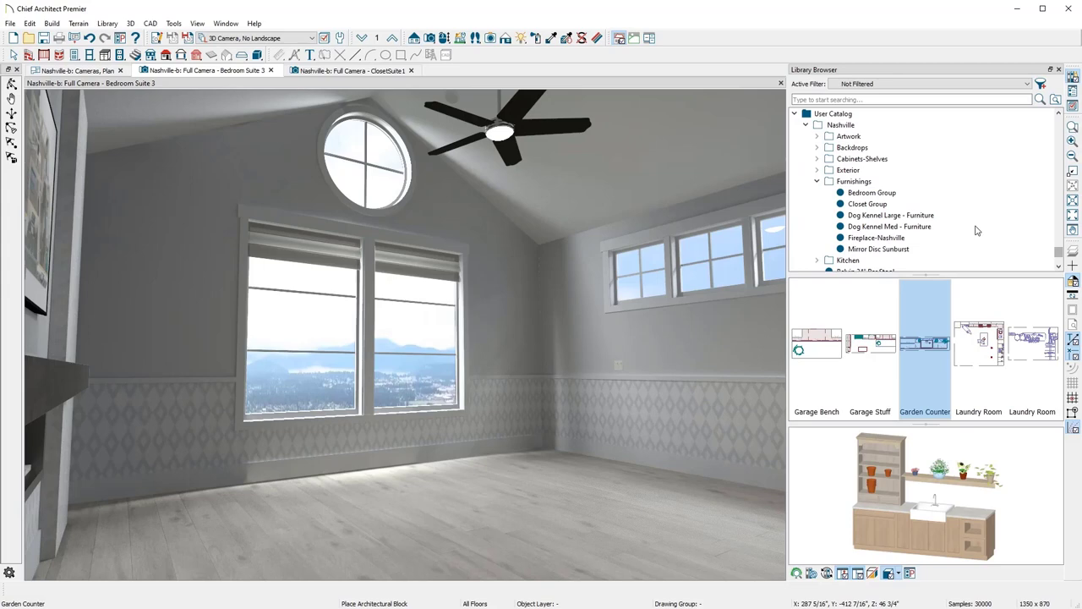
Place the Bedroom Group and sunburst mirror, then select Closet Group in ClosetSuite1.
click(872, 192)
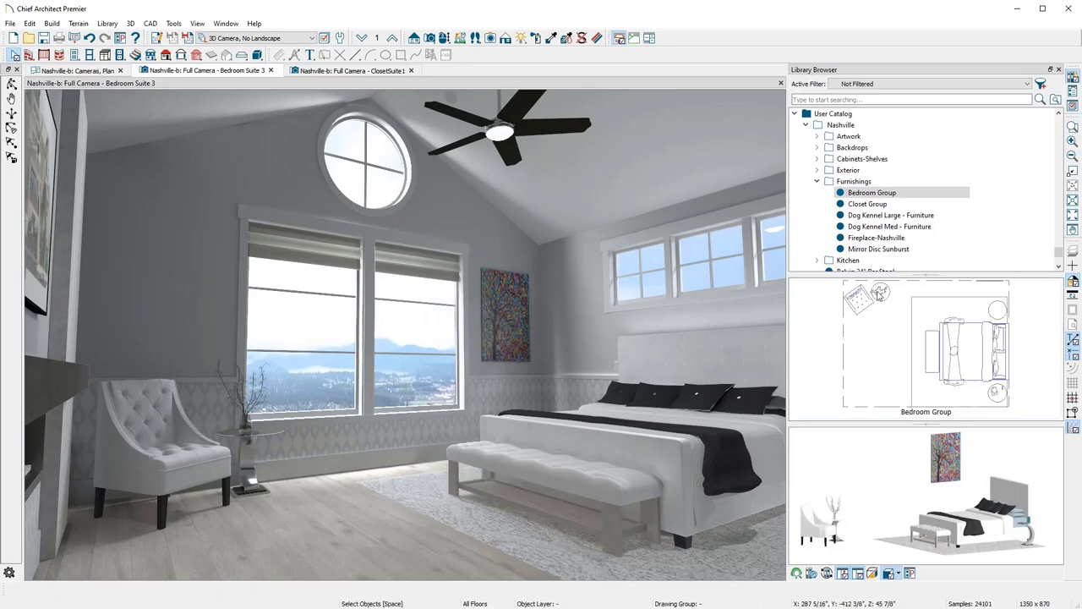
click(877, 248)
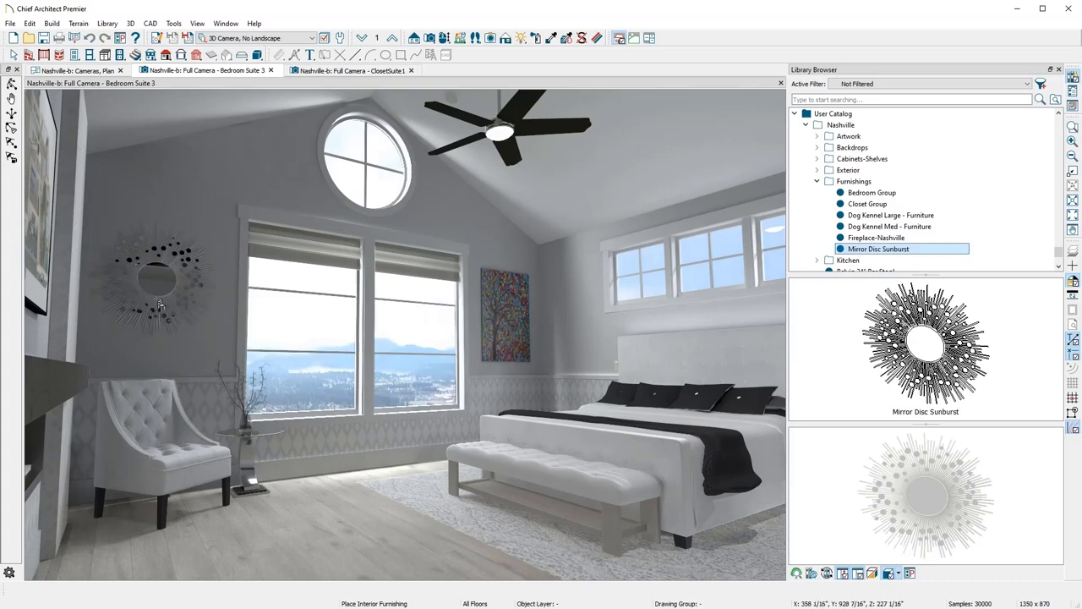
click(351, 70)
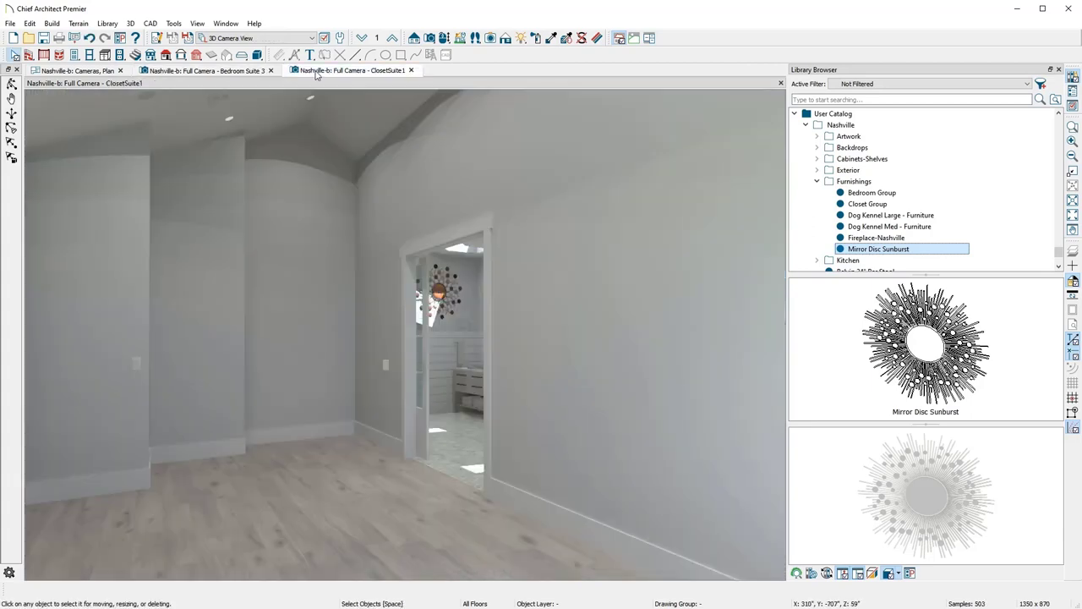
click(868, 203)
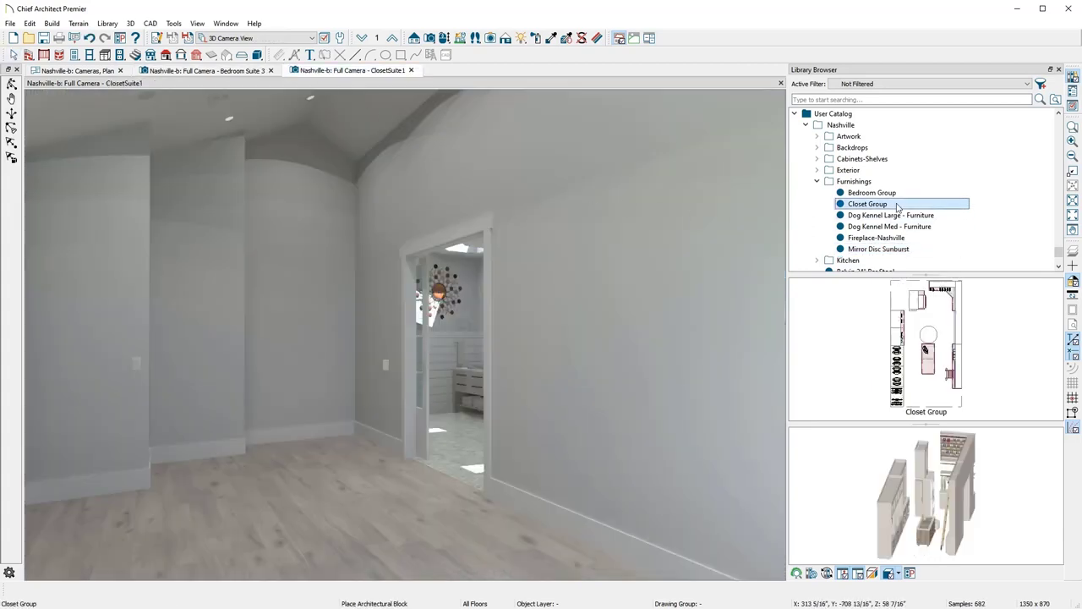